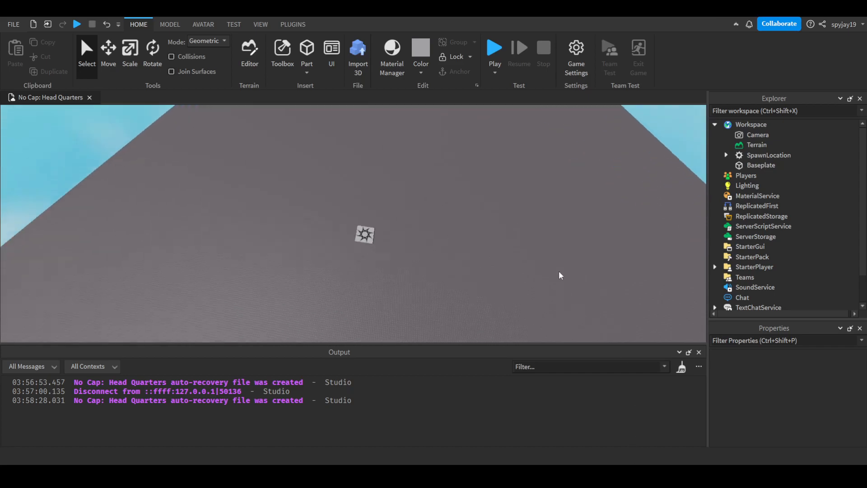
# Insert a new Script under ServerScriptService and rename it TeleportScript.
pyautogui.click(763, 226)
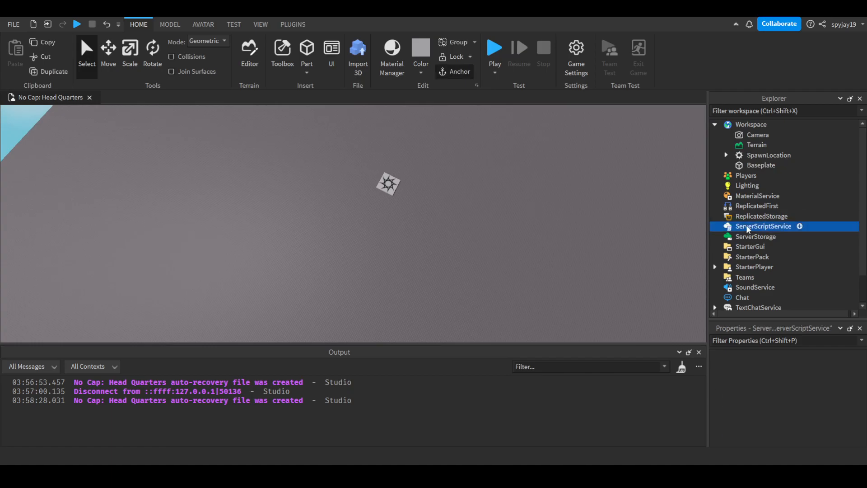
pyautogui.click(763, 226)
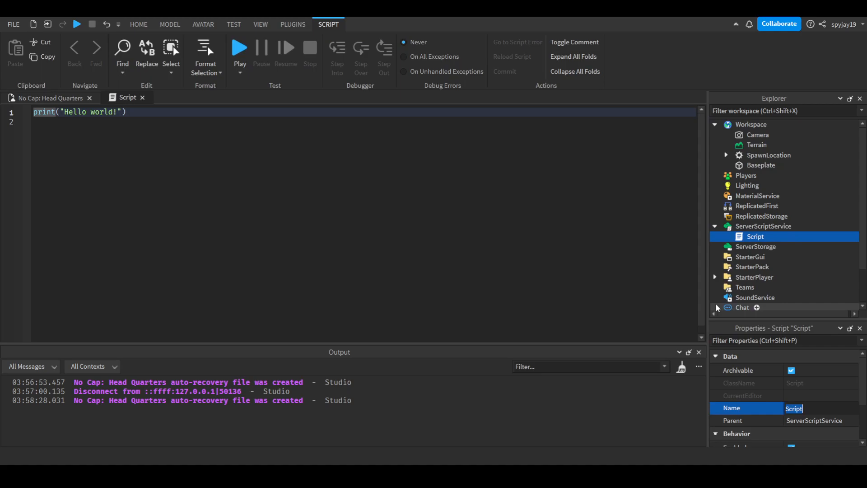
pyautogui.write('Teleport')
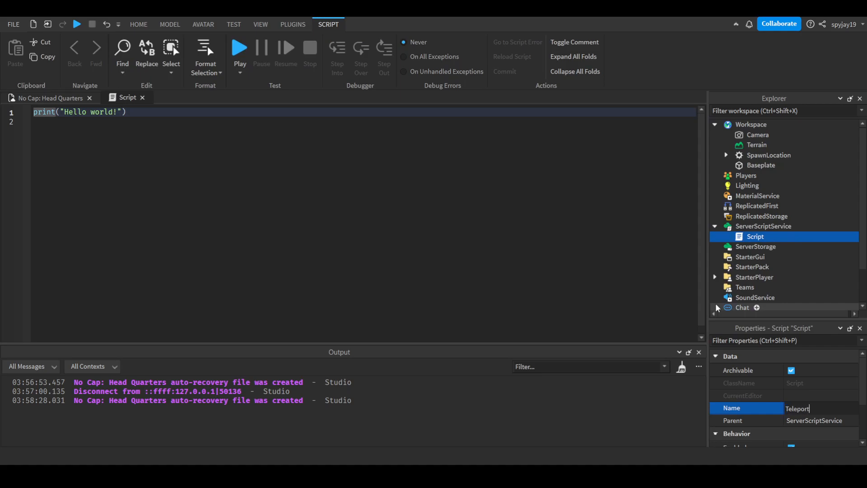
pyautogui.press('Return')
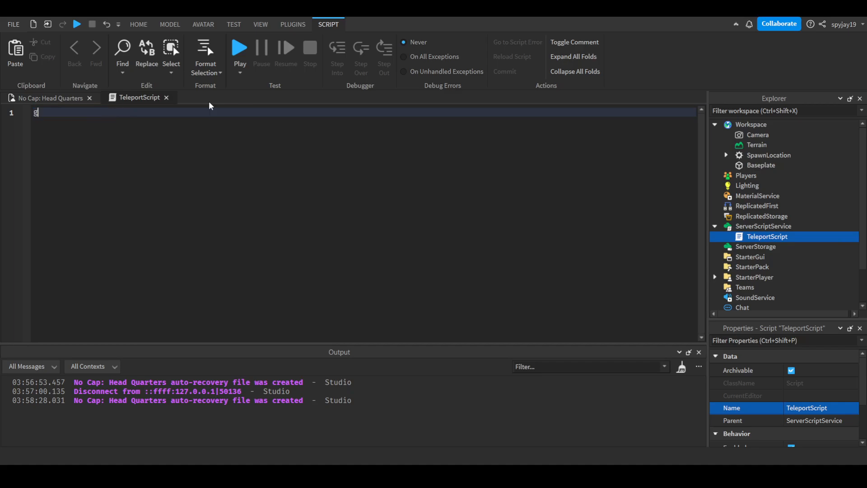
# Write a game.Players.PlayerAdded handler that sets local Character via Workspace:WaitForChild(plr.Name).
pyautogui.write('ame.Players.playerAdded:Connect(function')
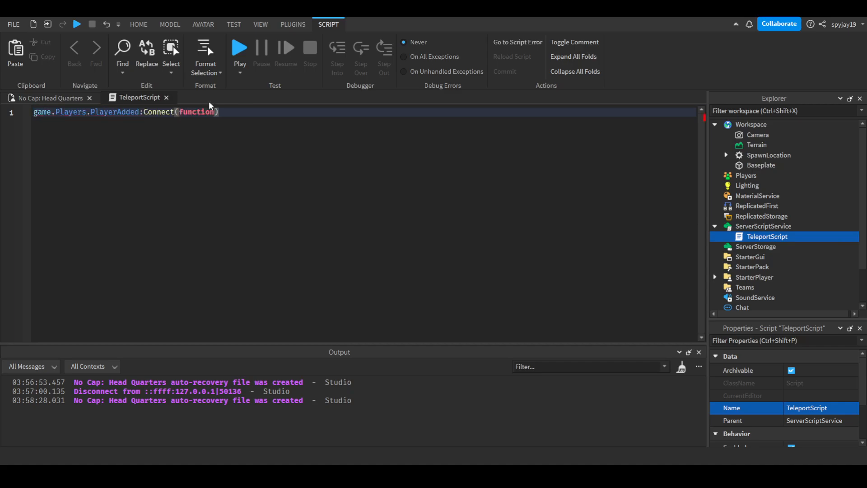
pyautogui.write('plr')
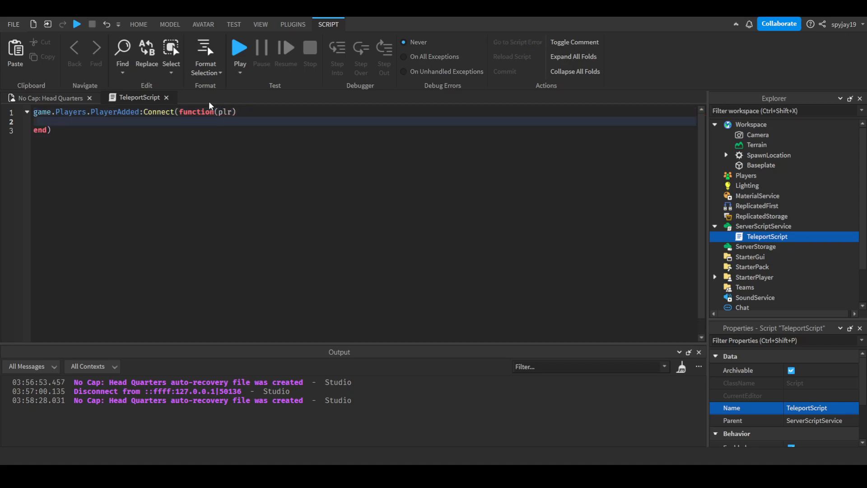
pyautogui.write('local Char')
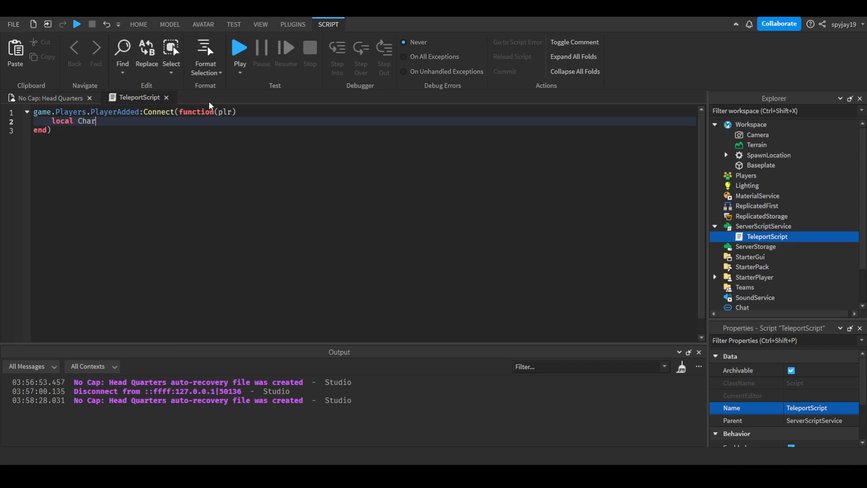
pyautogui.write('acter =')
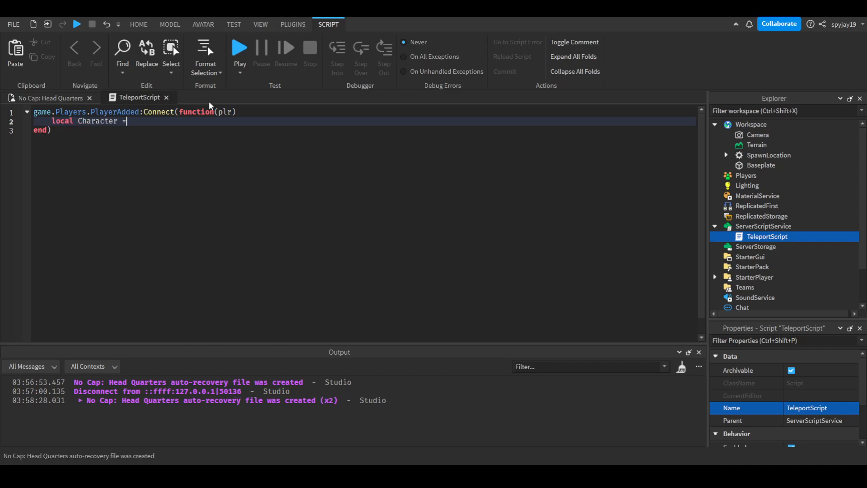
pyautogui.write('game.Workspace:WaitForChild()')
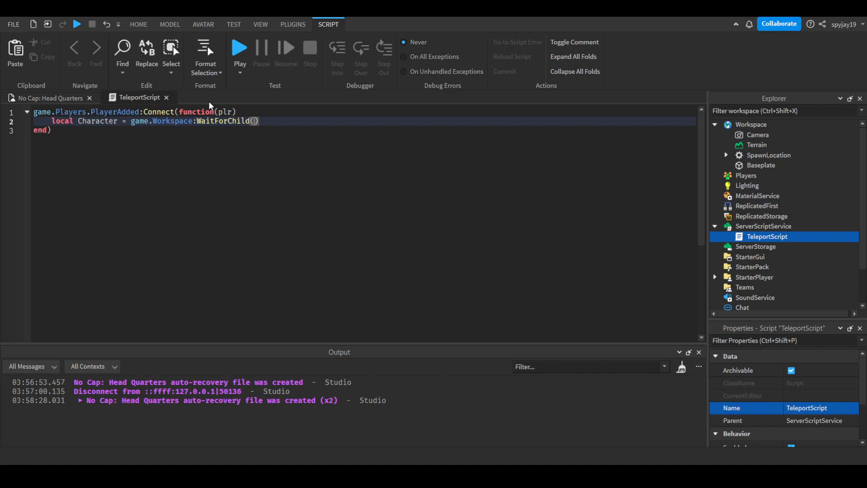
pyautogui.write('plr.Name')
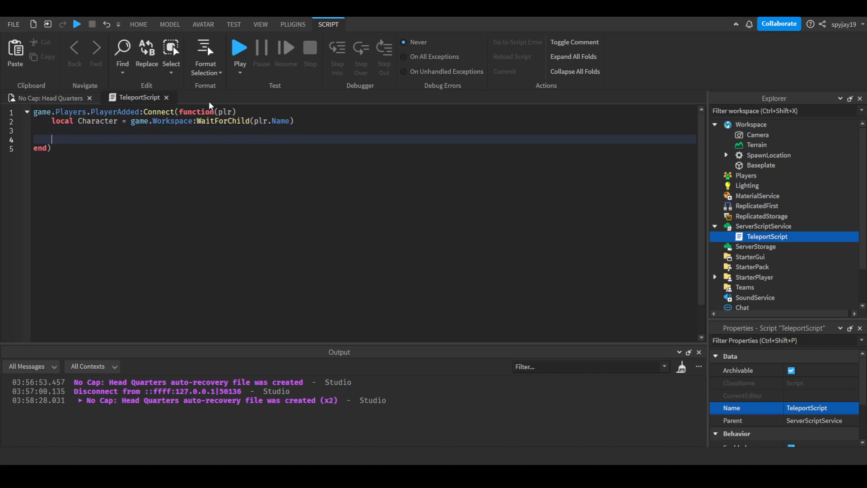
# Add a Character:MoveTo() call inside the handler.
pyautogui.write('Character')
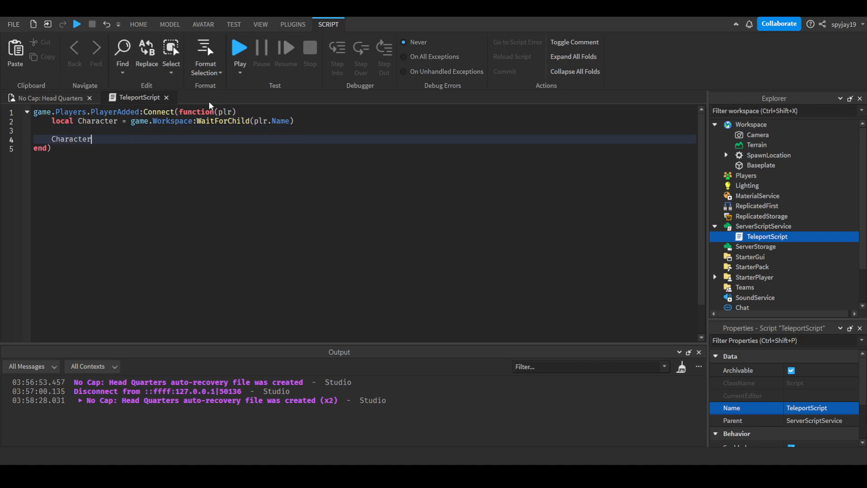
pyautogui.write(':m')
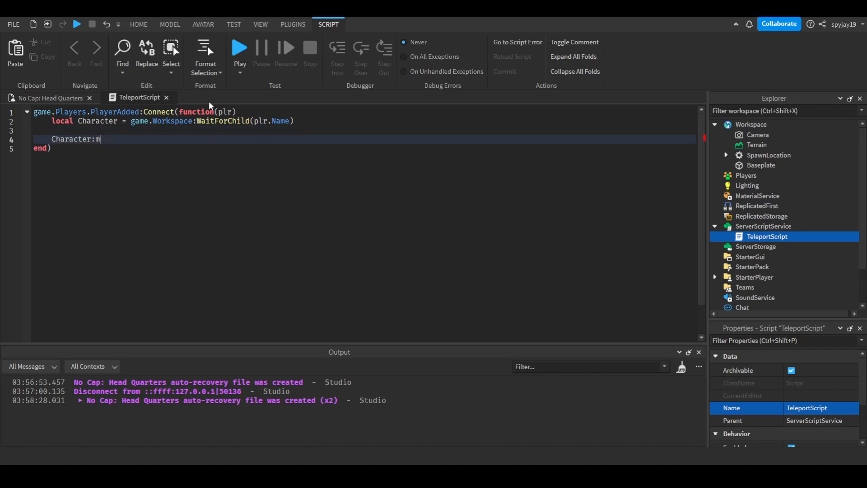
pyautogui.write('o')
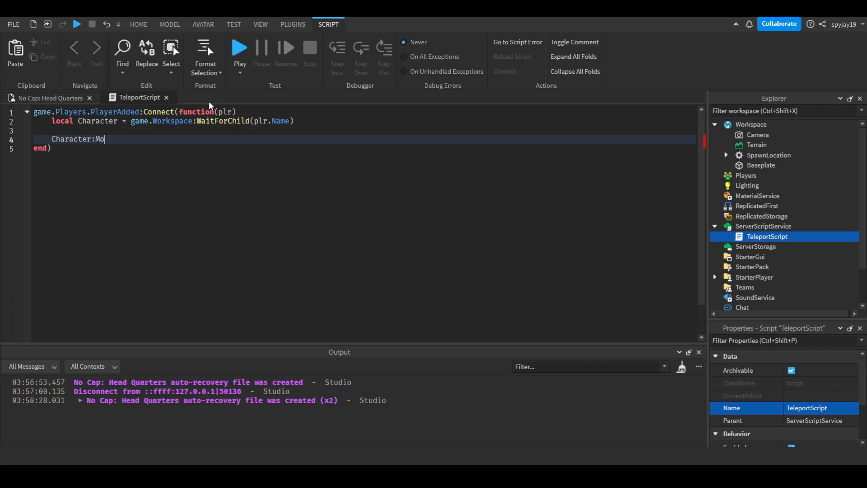
pyautogui.write('veTo()')
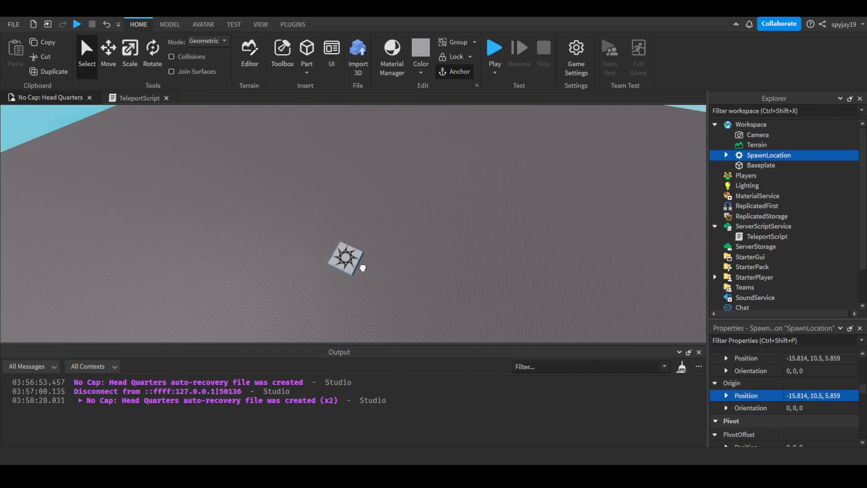
# Fill MoveTo with Vector3.new(-15.814, 10.5, 5.859), the SpawnLocation's coordinates.
pyautogui.click(137, 97)
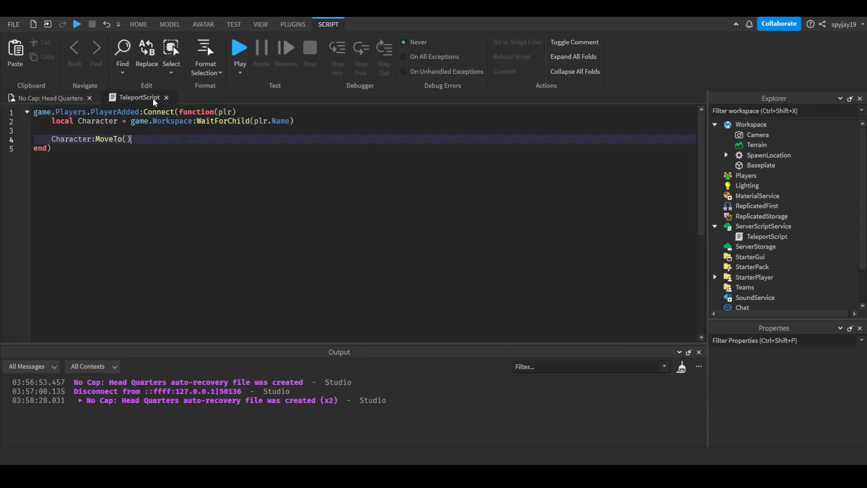
pyautogui.write('v')
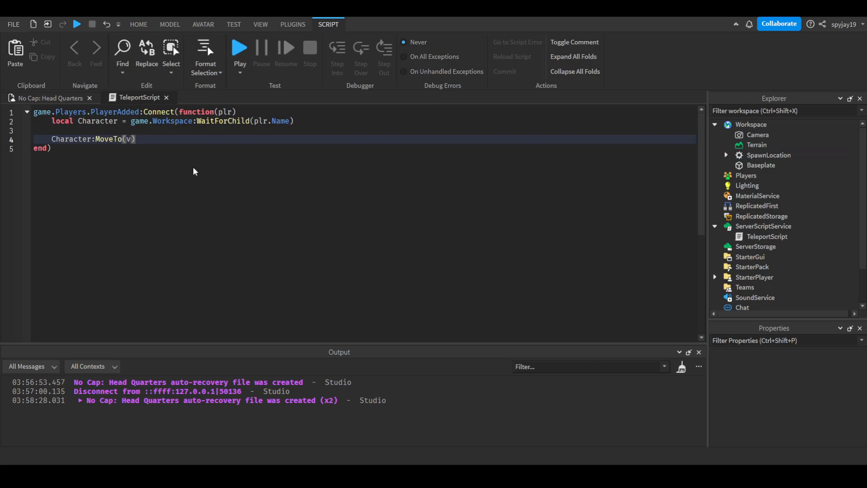
pyautogui.write('Vector3.new(-15.814, 10.5, 5.859)')
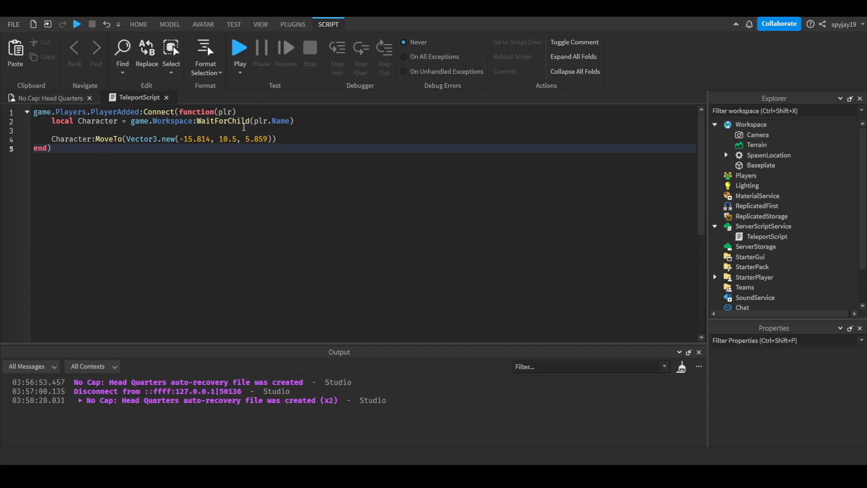
pyautogui.moveTo(229, 114)
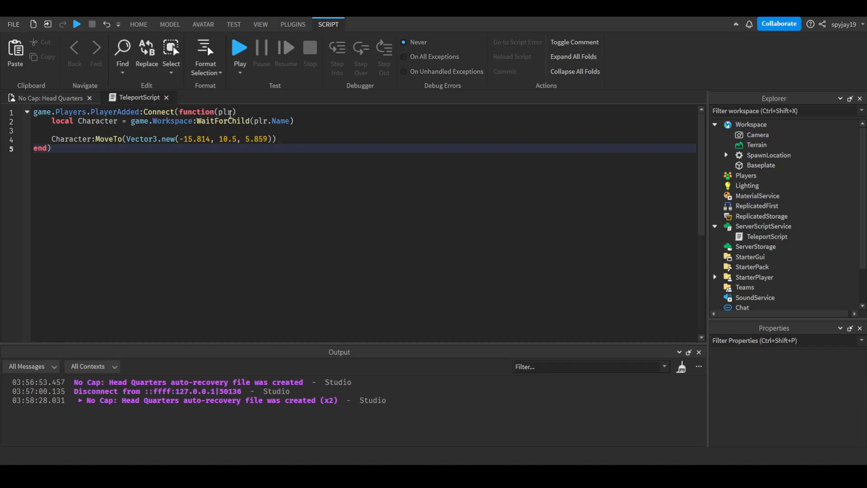
pyautogui.moveTo(234, 96)
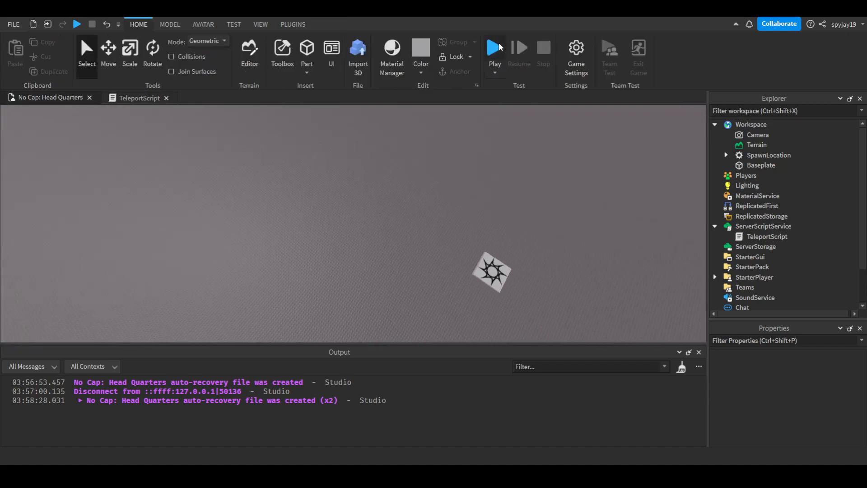
# Run a play test, stop it, and return to the TeleportScript code.
pyautogui.click(494, 48)
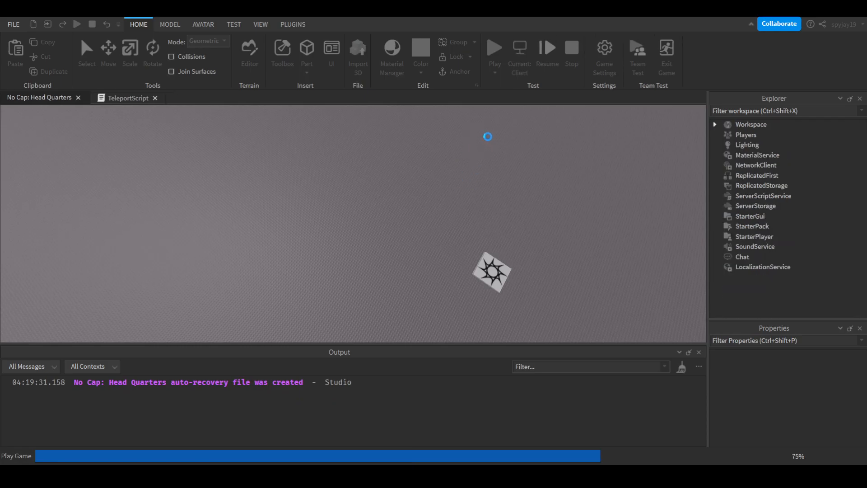
pyautogui.click(494, 47)
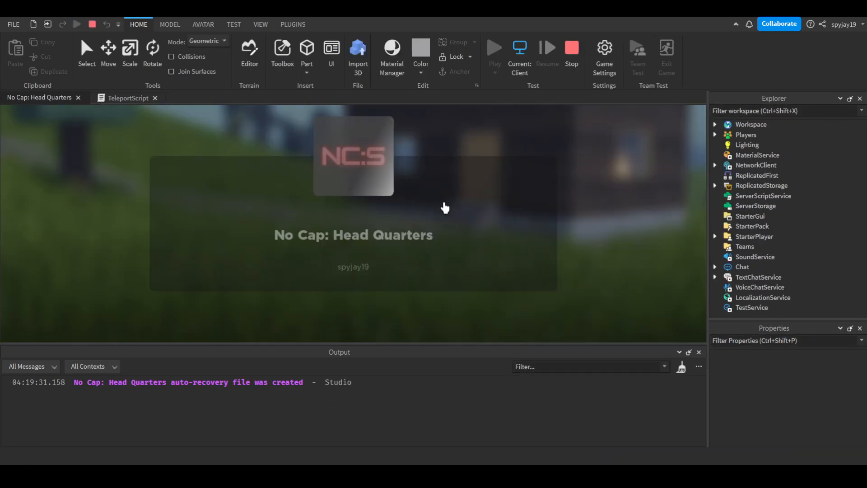
pyautogui.click(494, 48)
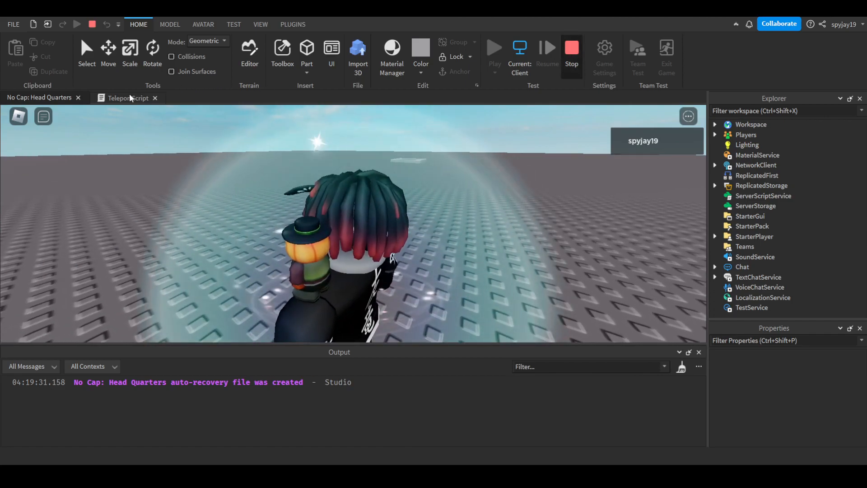
pyautogui.click(127, 98)
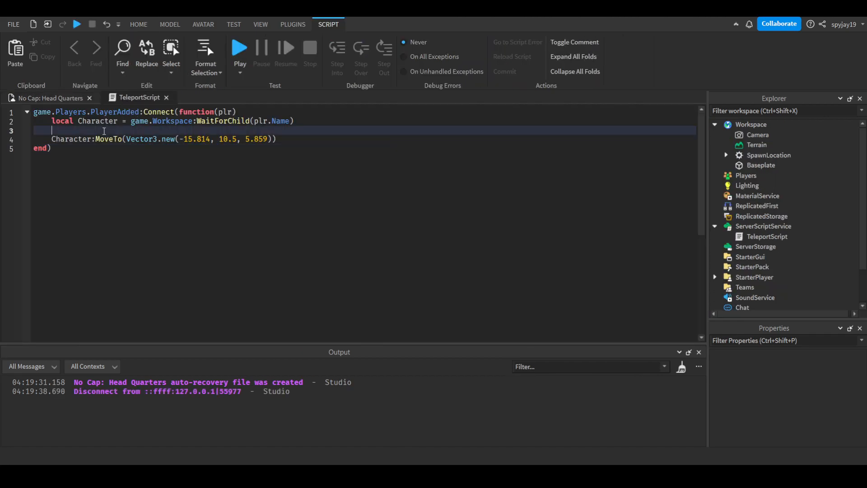
# Insert wait(1.5) before the MoveTo call, then play-test and stop the game.
pyautogui.write('wait(1.5)')
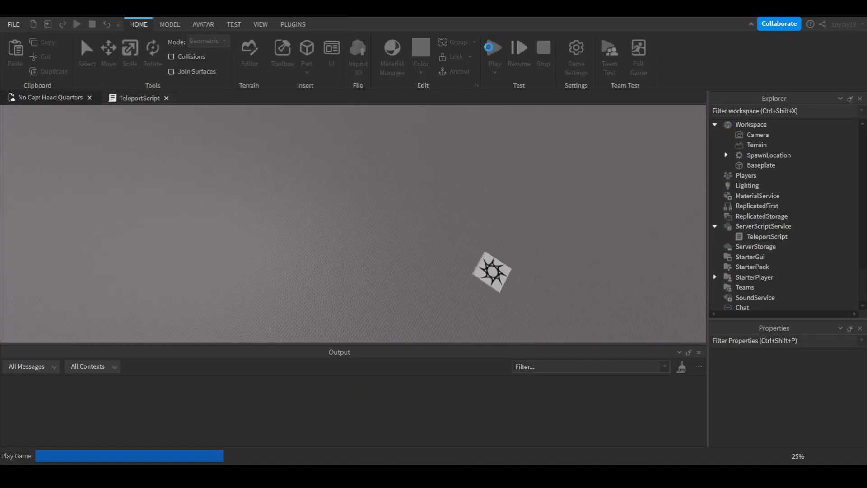
pyautogui.click(493, 46)
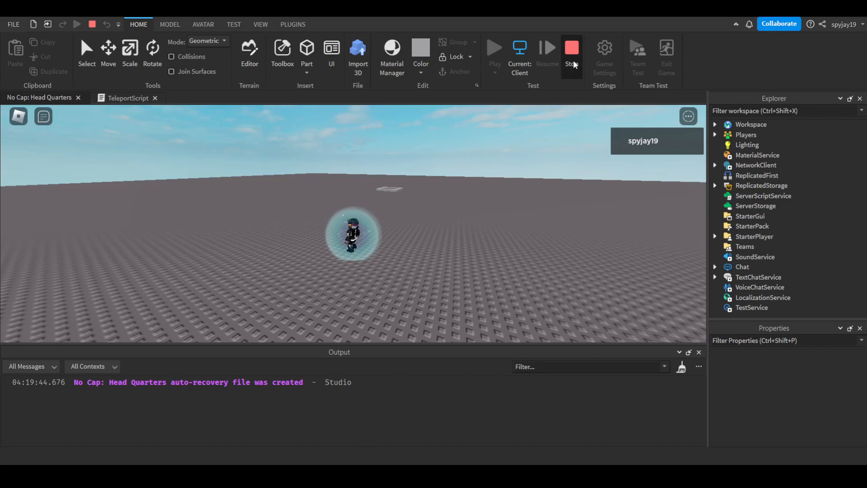
pyautogui.click(571, 48)
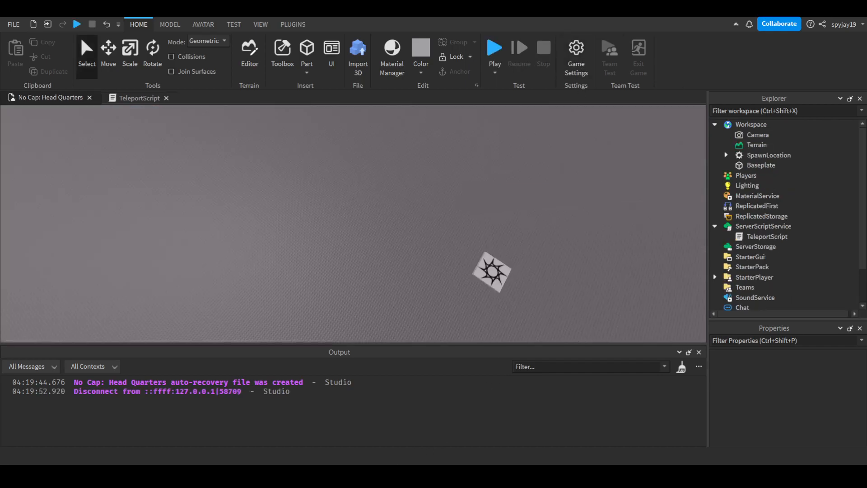
pyautogui.moveTo(94, 128)
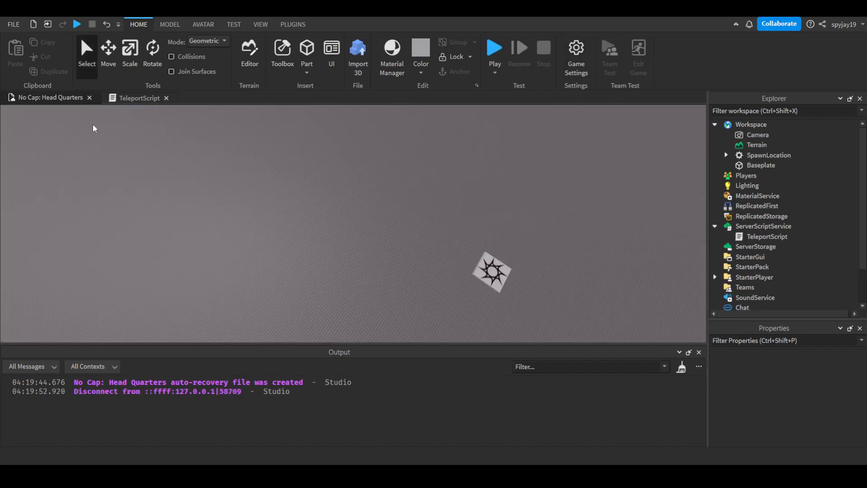
# Reopen TeleportScript and highlight the WaitForChild call and Character variable to review them.
pyautogui.click(139, 98)
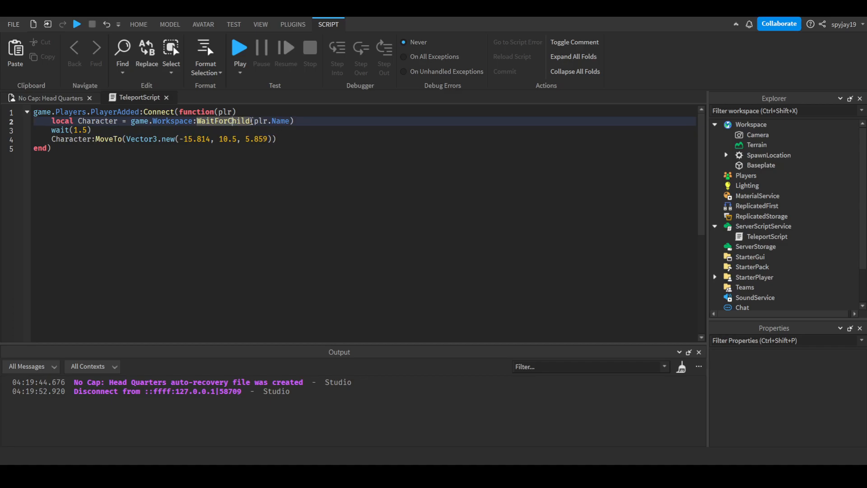
pyautogui.doubleClick(280, 120)
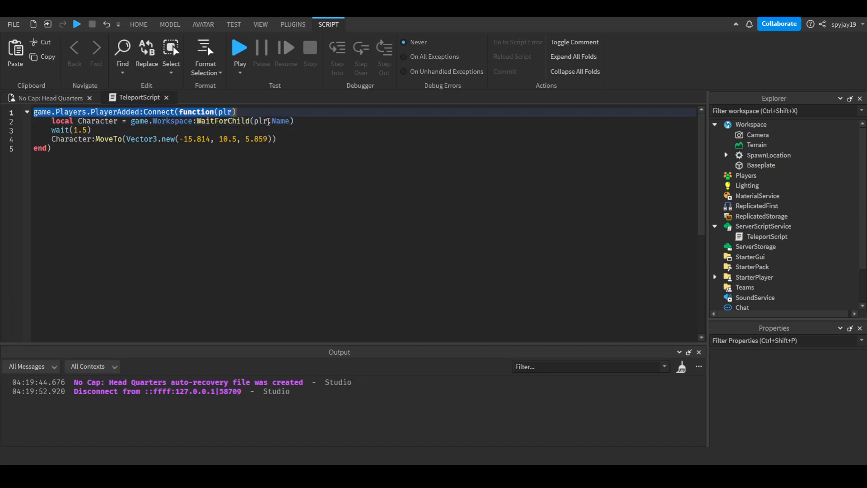
pyautogui.doubleClick(97, 120)
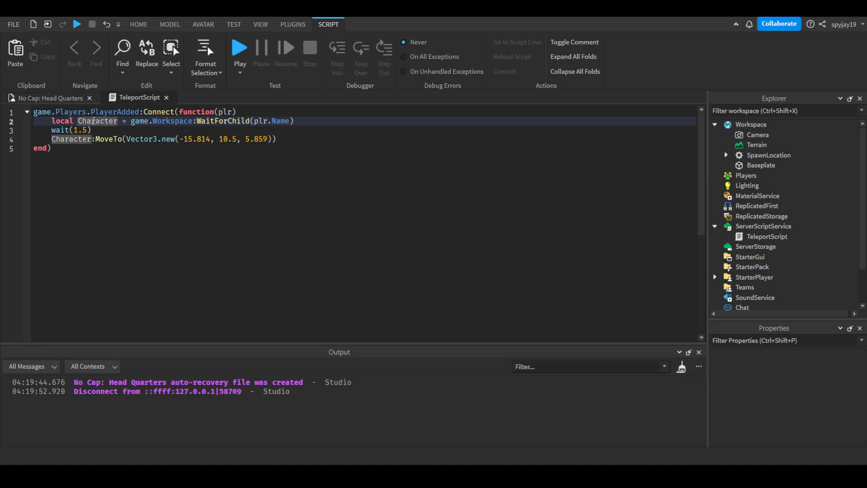